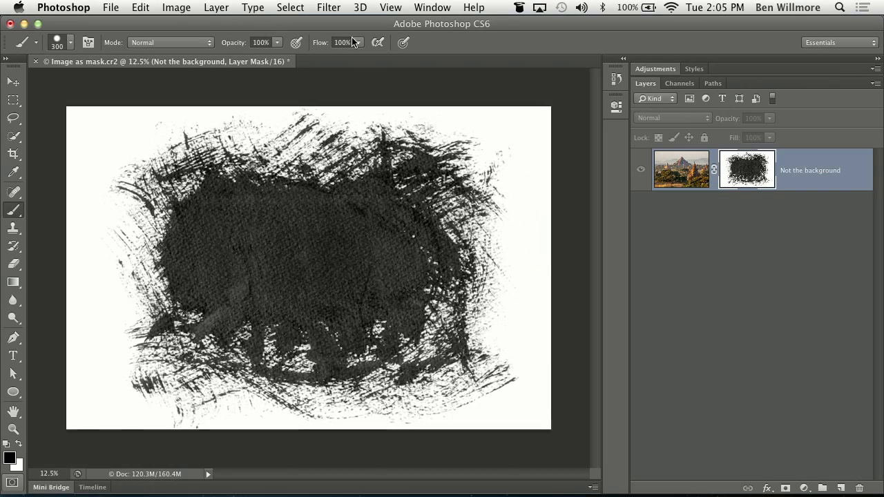
- Invert the brush-stroke layer mask via Image > Adjustments > Invert
left_click(177, 8)
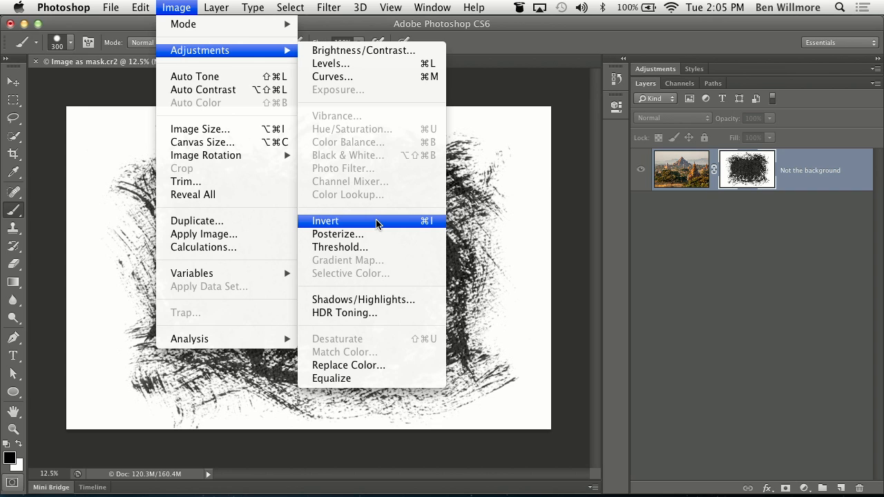
left_click(326, 221)
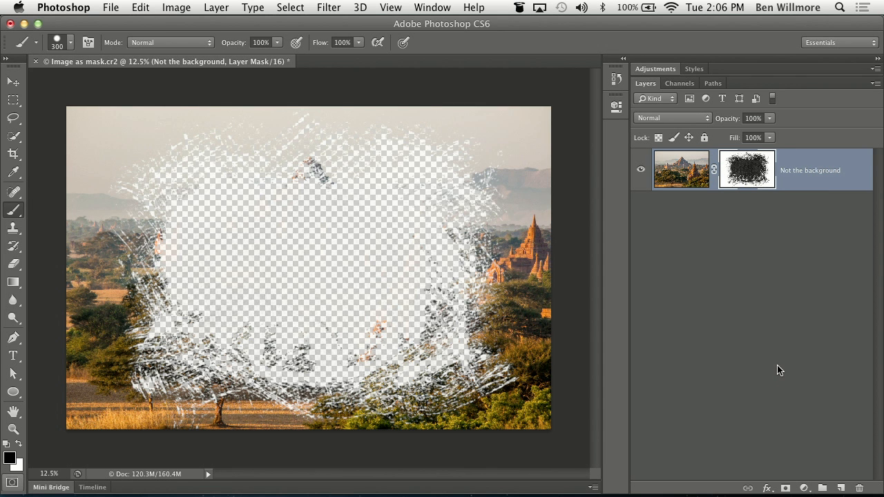
- Invert the mask back so the temples show inside the strokes, then preview the mask alone
left_click(177, 6)
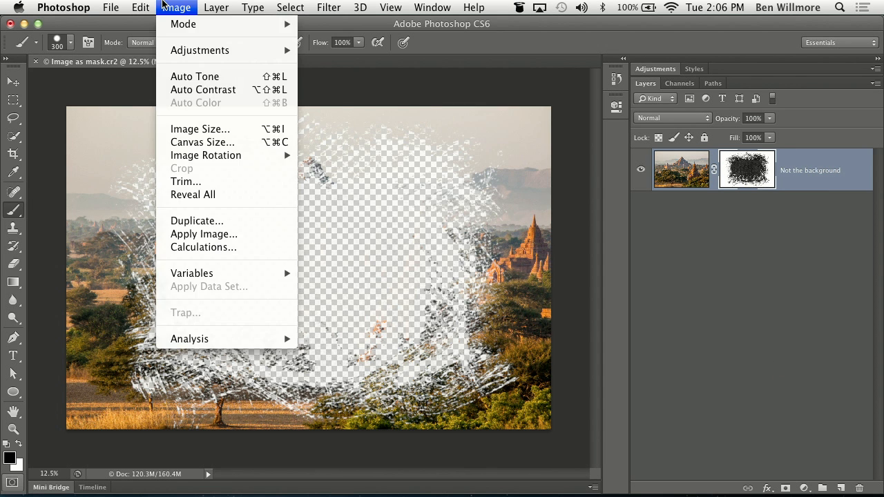
mouse_move(200, 50)
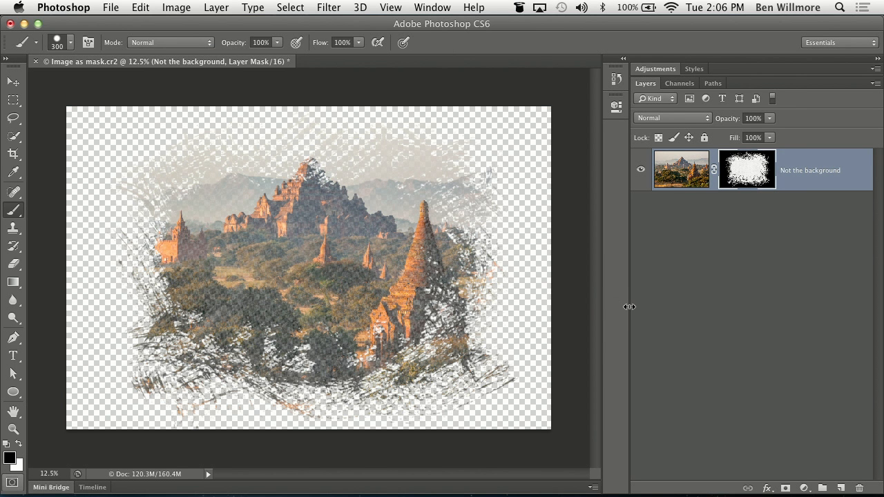
mouse_move(628, 306)
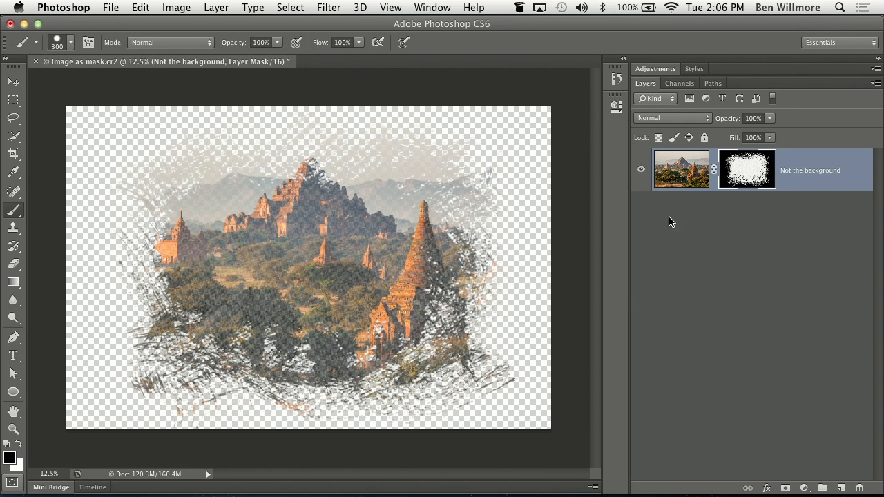
left_click(746, 169)
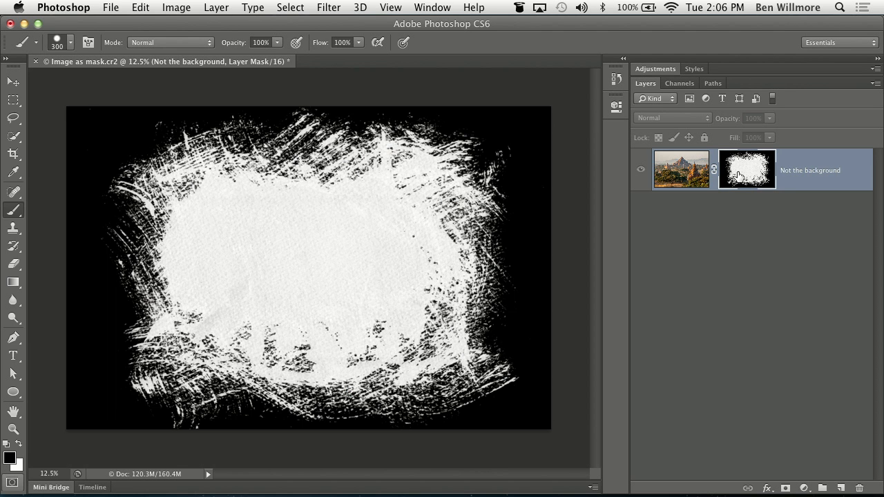
mouse_move(746, 171)
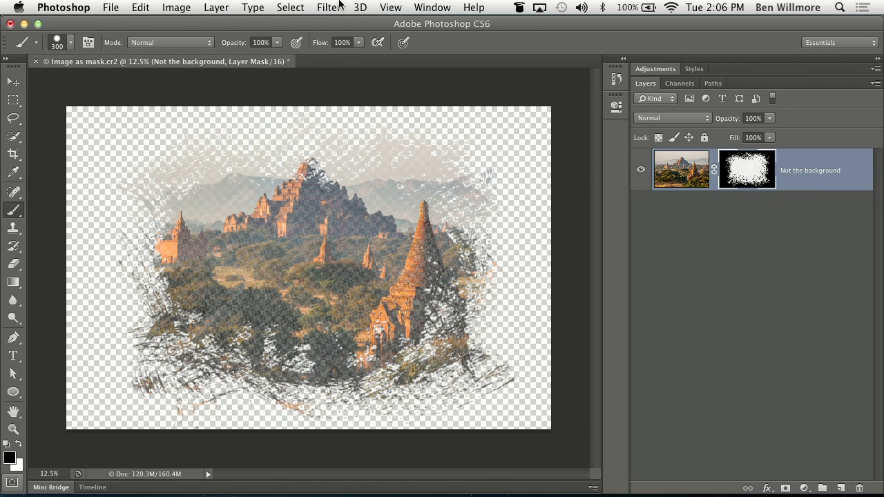
- Apply Levels to the mask with white point 213 and midtones 4.14 for crisper strokes
left_click(177, 7)
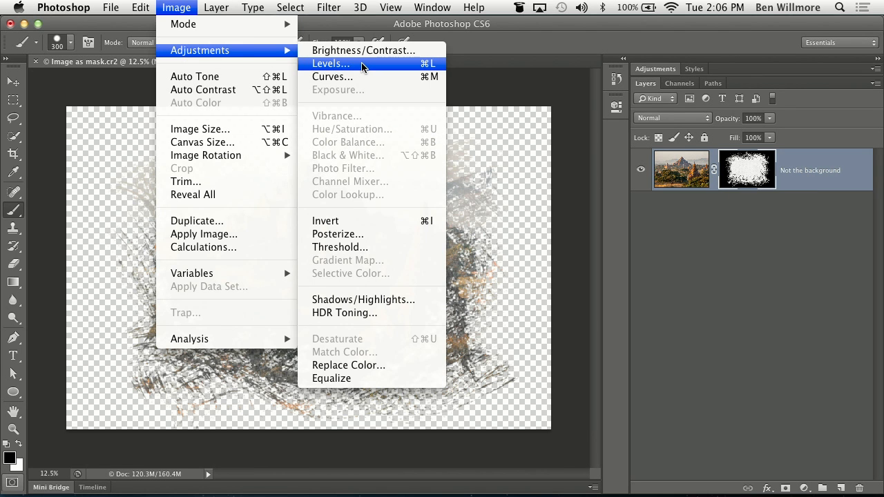
left_click(330, 63)
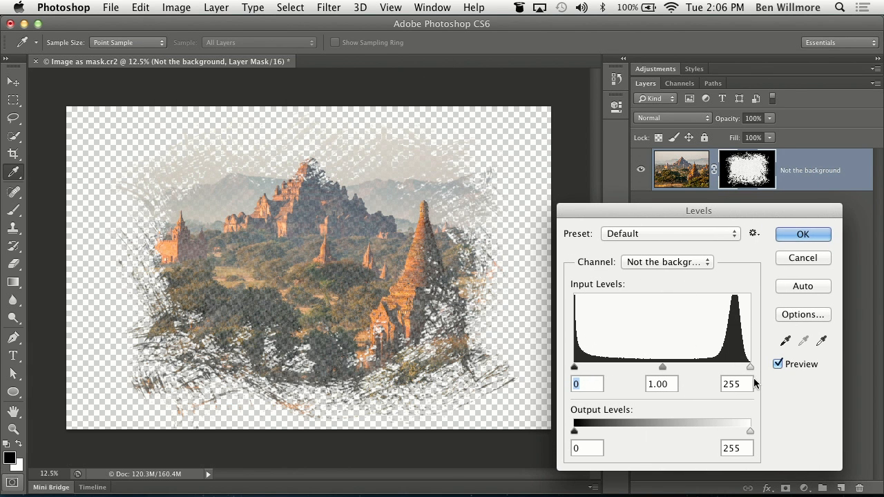
left_click_drag(750, 367, 746, 368)
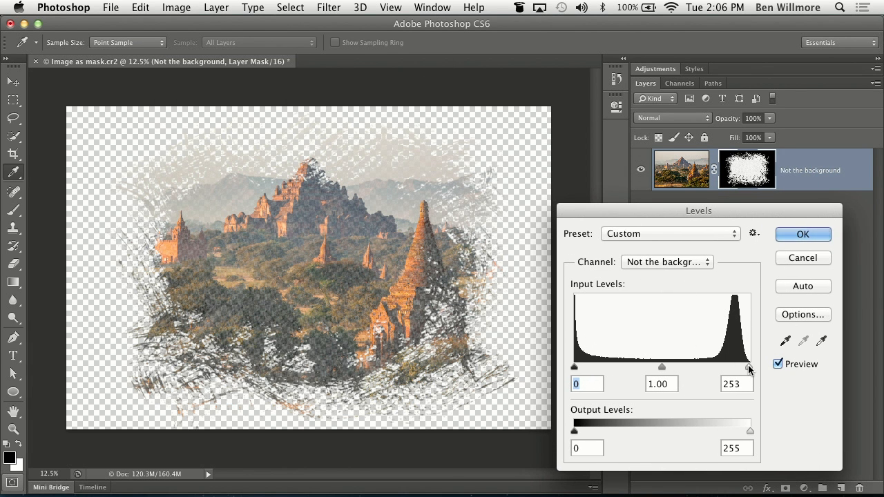
left_click_drag(749, 366, 718, 366)
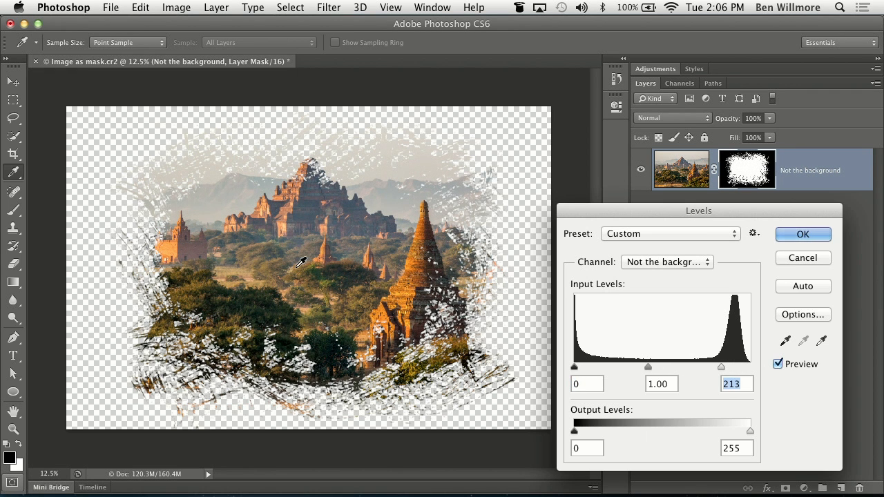
mouse_move(519, 384)
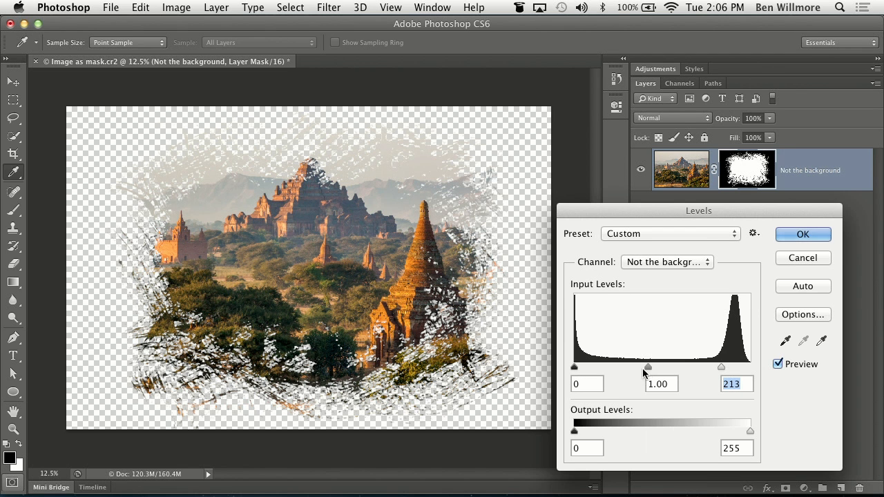
left_click_drag(647, 365, 670, 364)
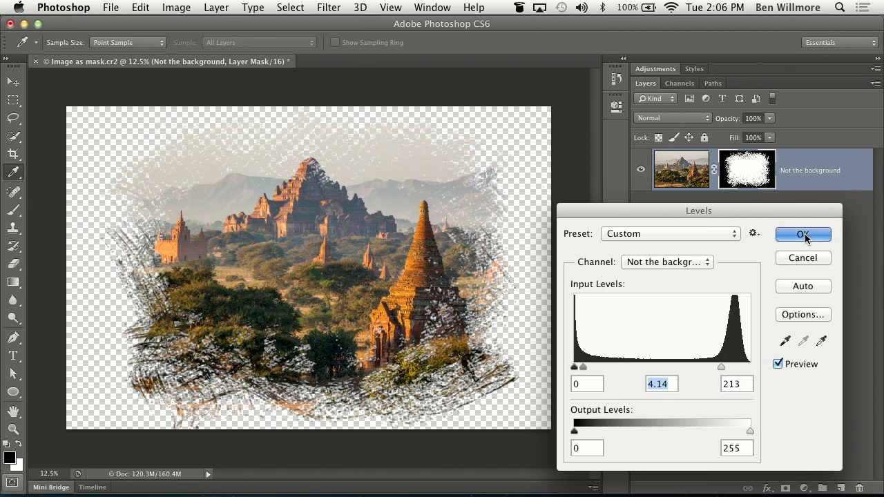
left_click(803, 235)
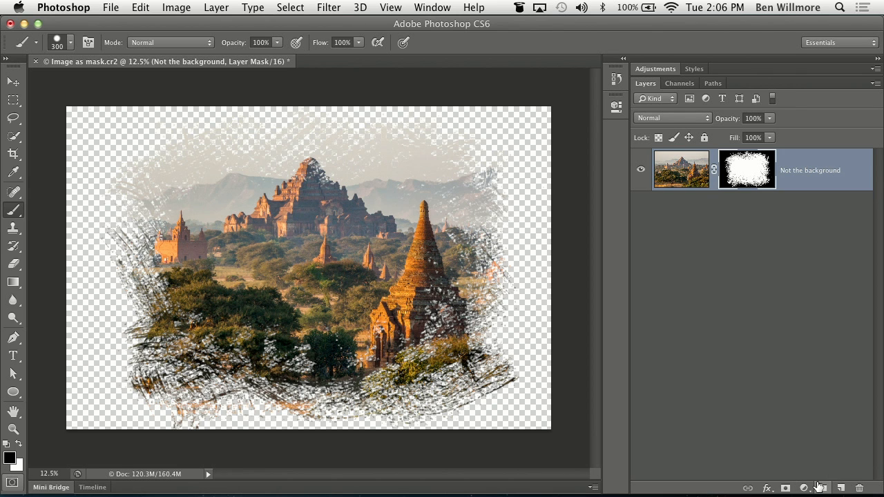
- Add a muted tan Solid Color fill layer behind the photo and reselect the photo layer
left_click(804, 489)
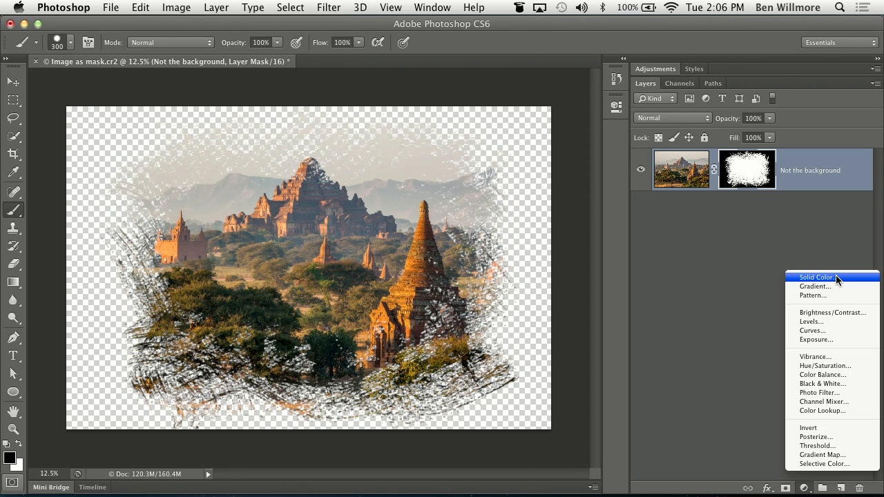
left_click(815, 277)
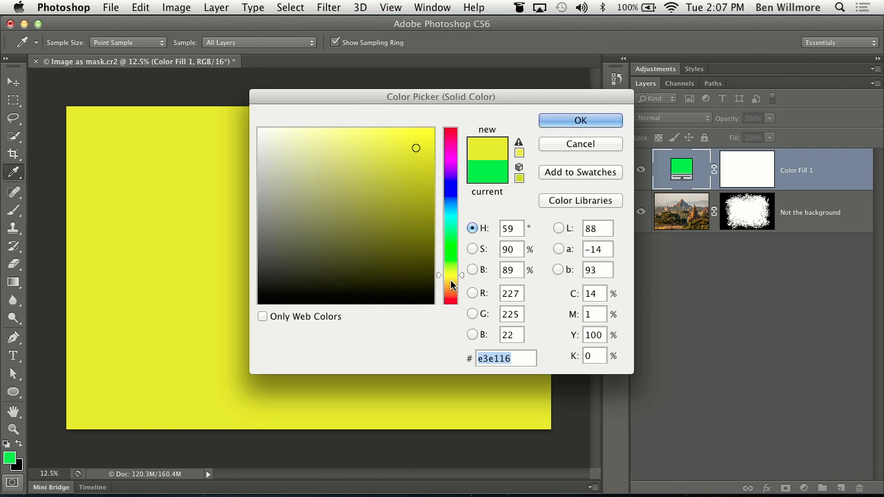
left_click(342, 196)
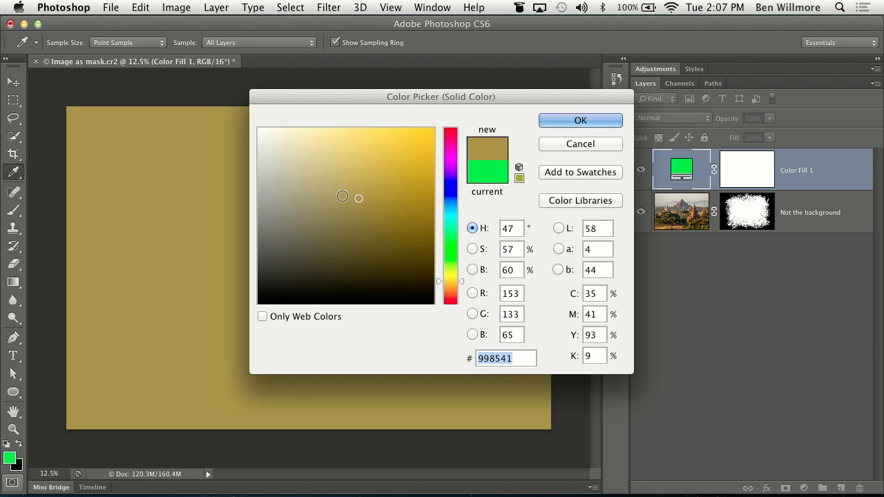
left_click(580, 121)
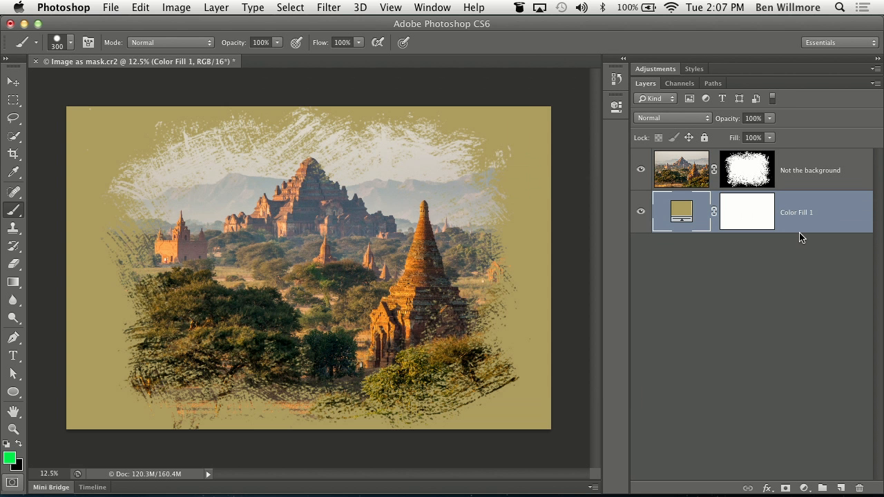
left_click(810, 170)
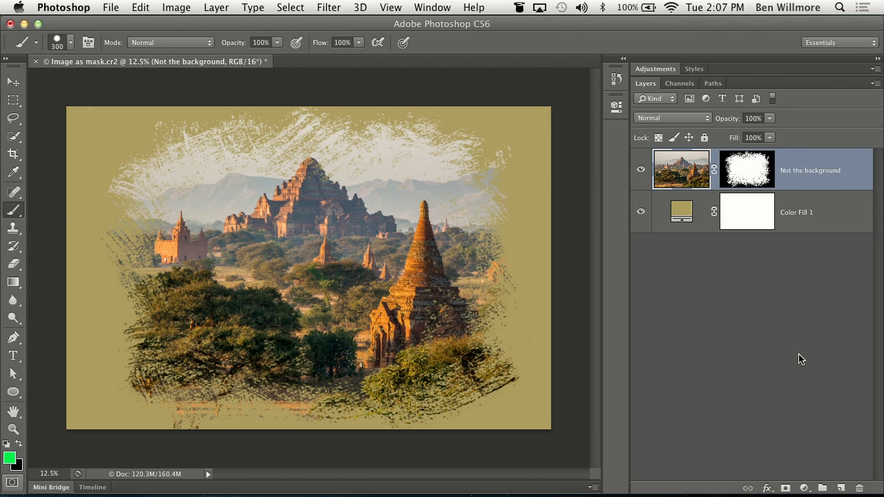
- Give the photo layer a Drop Shadow at about 38% opacity, size 27
left_click(768, 489)
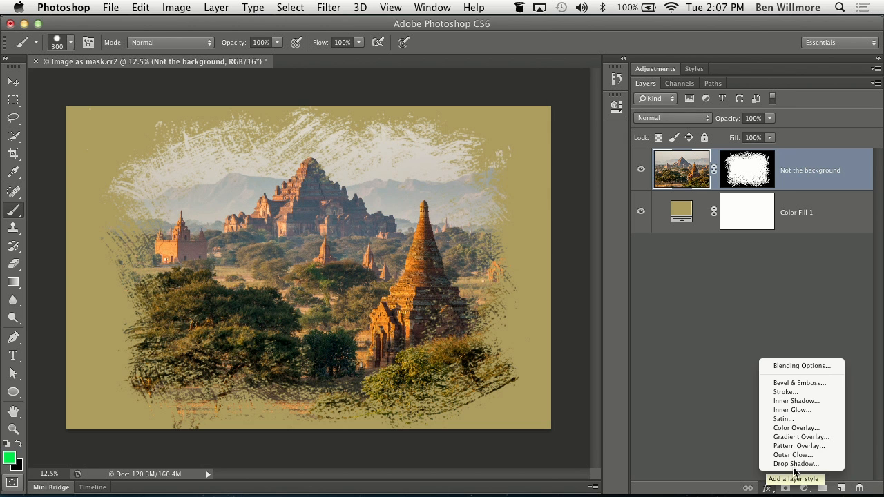
left_click(794, 464)
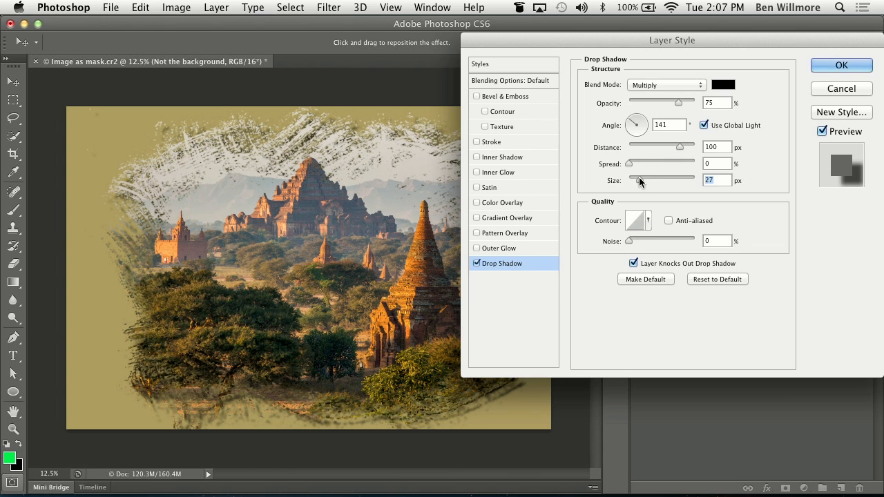
left_click_drag(680, 103, 646, 102)
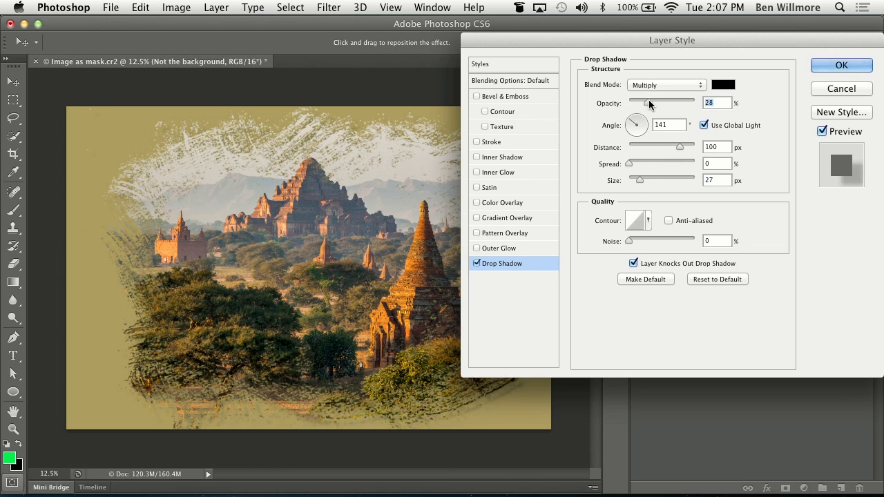
left_click_drag(648, 103, 655, 103)
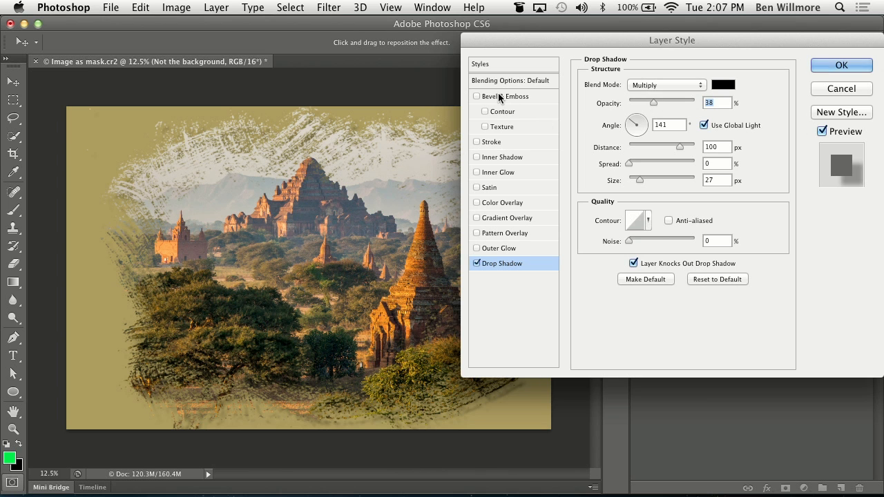
left_click(477, 97)
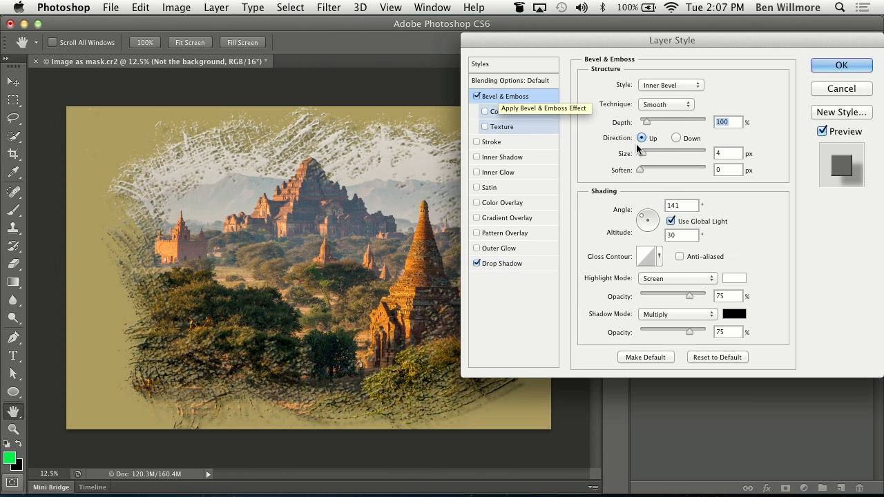
mouse_move(638, 171)
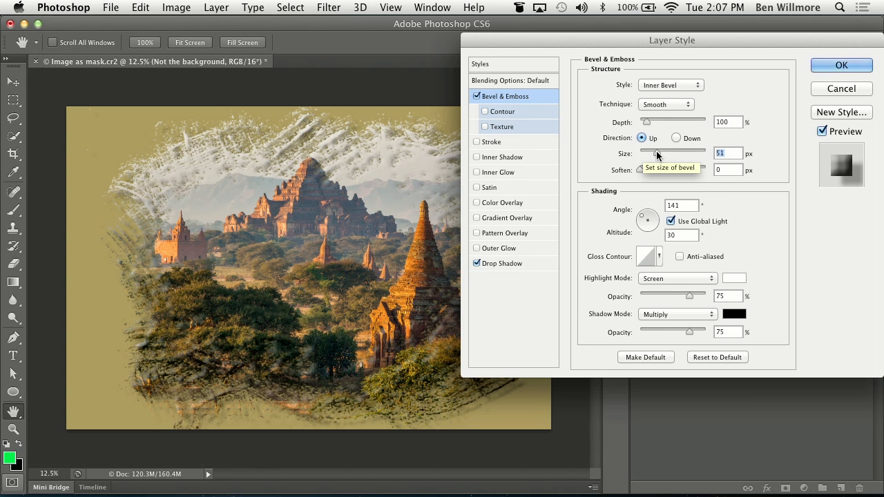
- Shrink the Bevel & Emboss size with Soften 2 and apply the layer style
left_click_drag(670, 151, 638, 150)
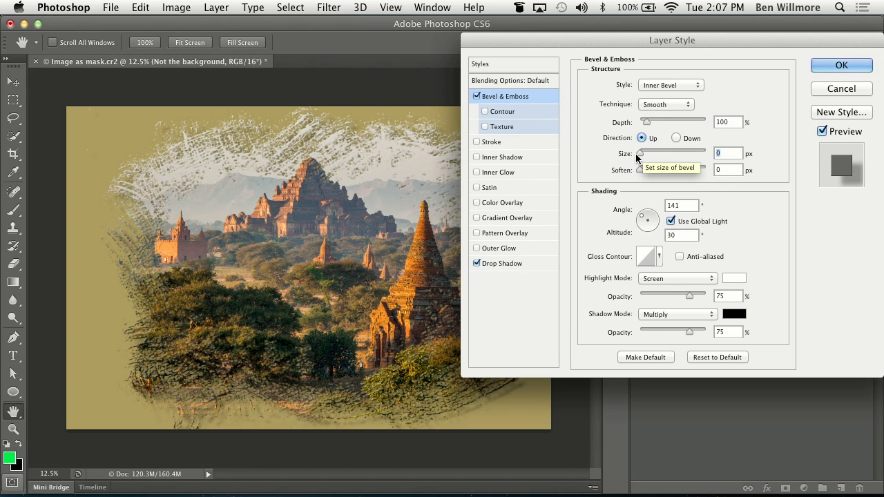
mouse_move(641, 169)
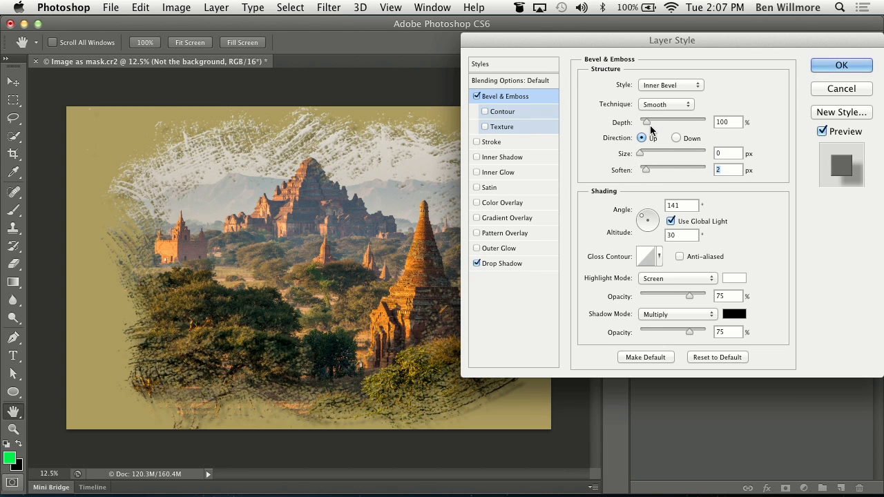
left_click(840, 65)
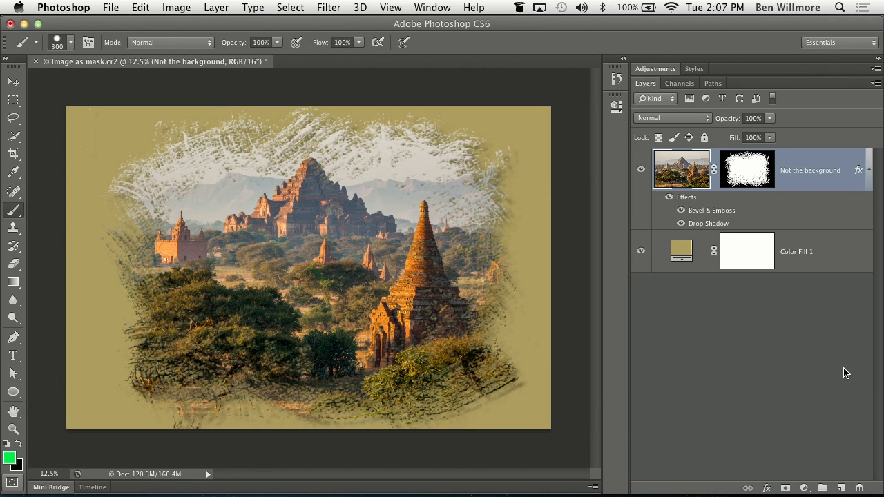